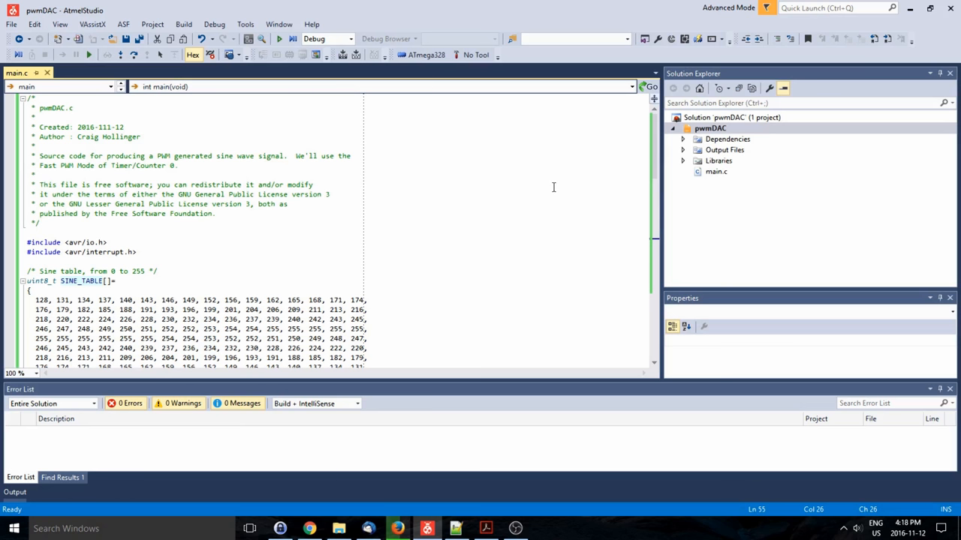
pyautogui.moveTo(456, 195)
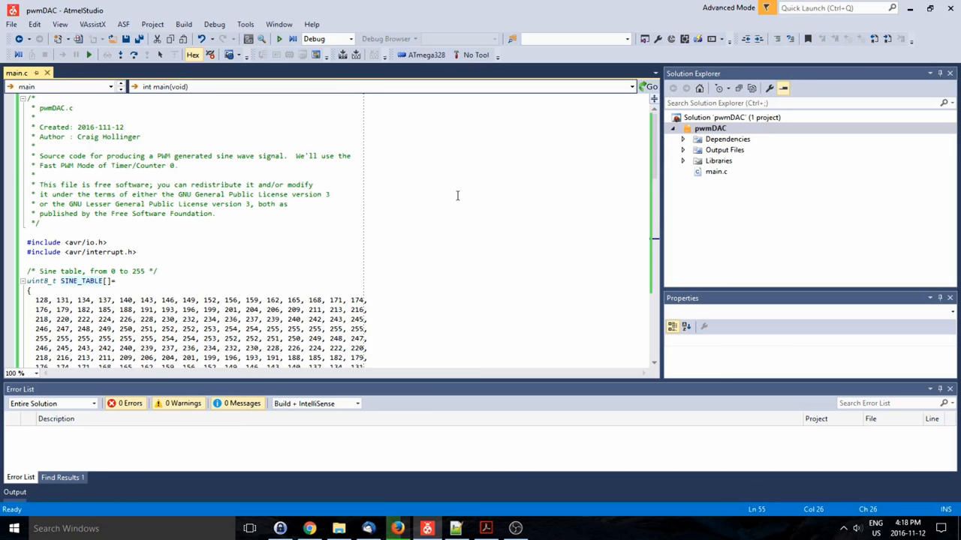
# Scroll to the ISR and insert a blank line before the OCR0A = SINE_TABLE[i++]; assignment.
pyautogui.scroll(-3)
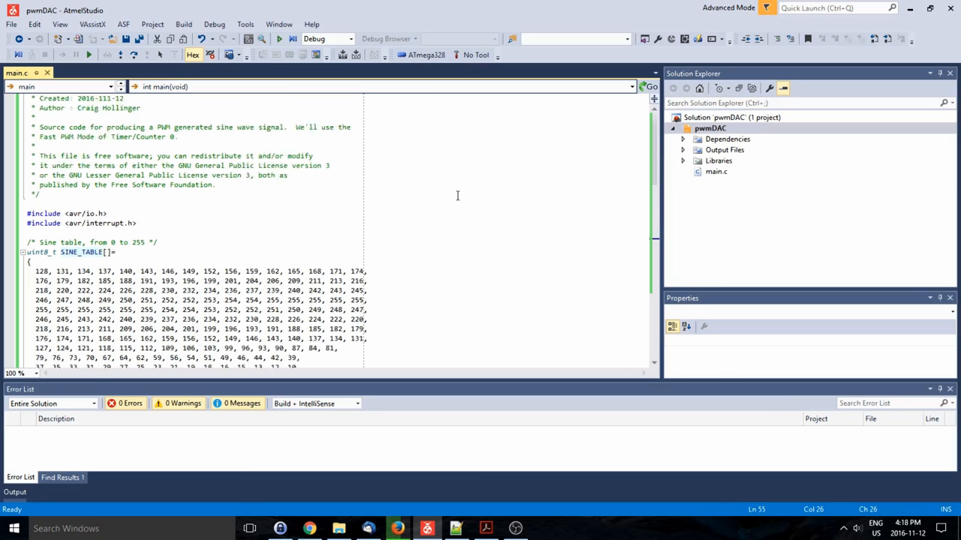
pyautogui.scroll(-3)
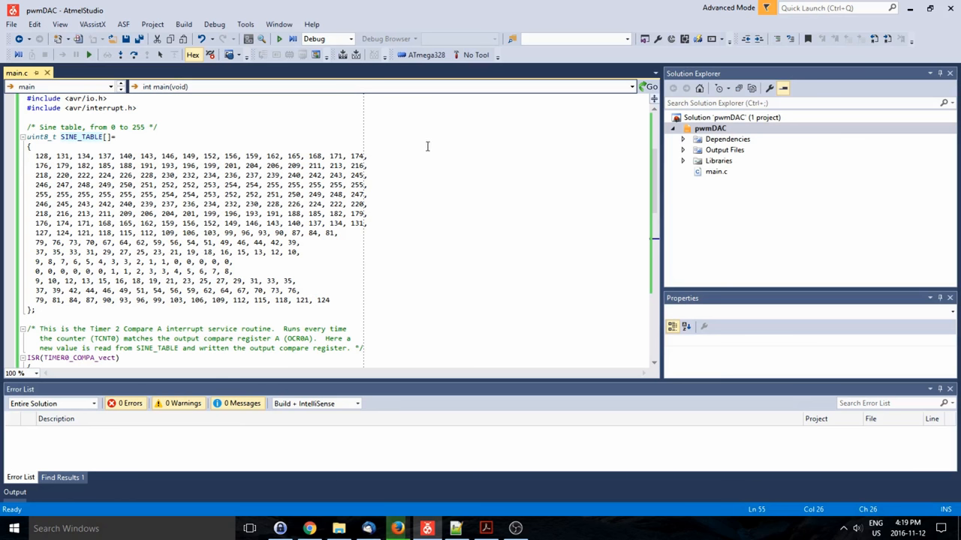
pyautogui.moveTo(473, 174)
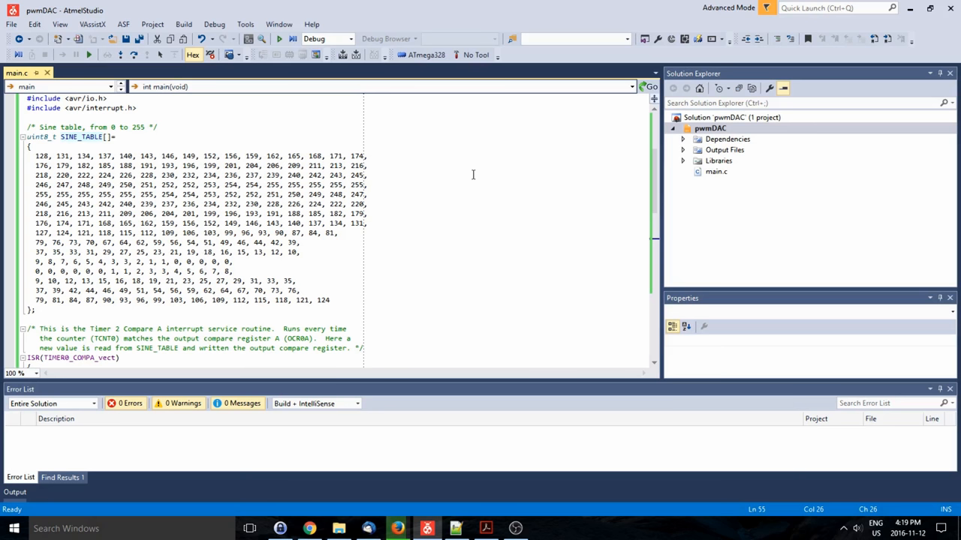
pyautogui.scroll(-3)
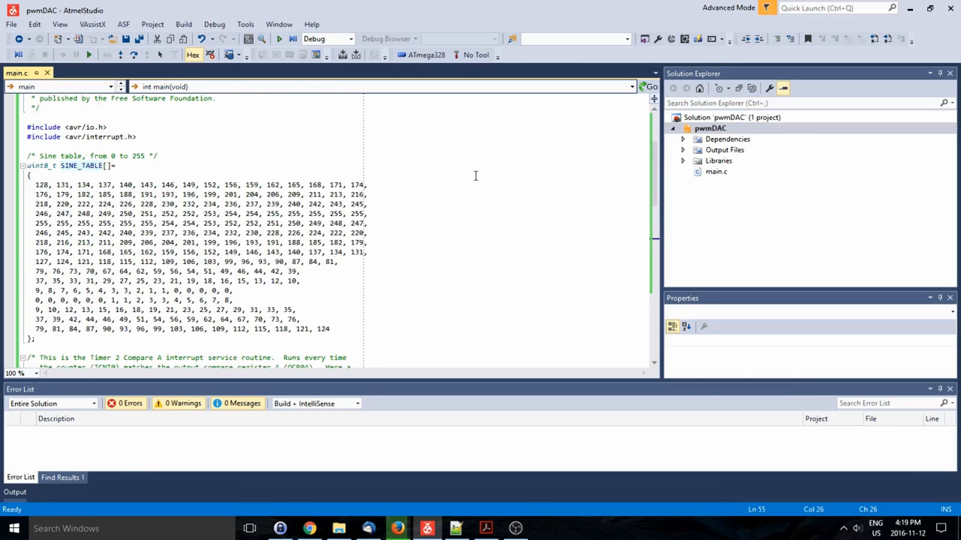
pyautogui.scroll(-3)
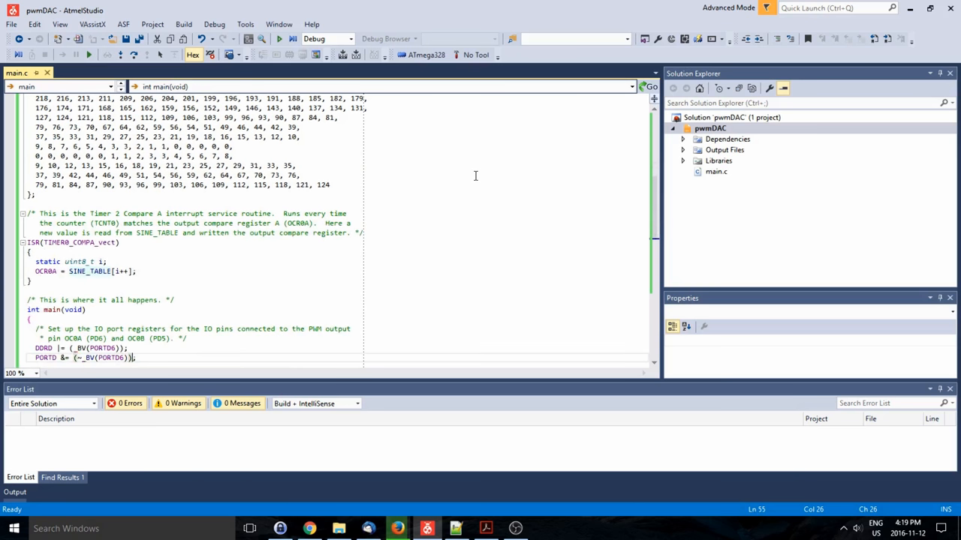
pyautogui.scroll(-3)
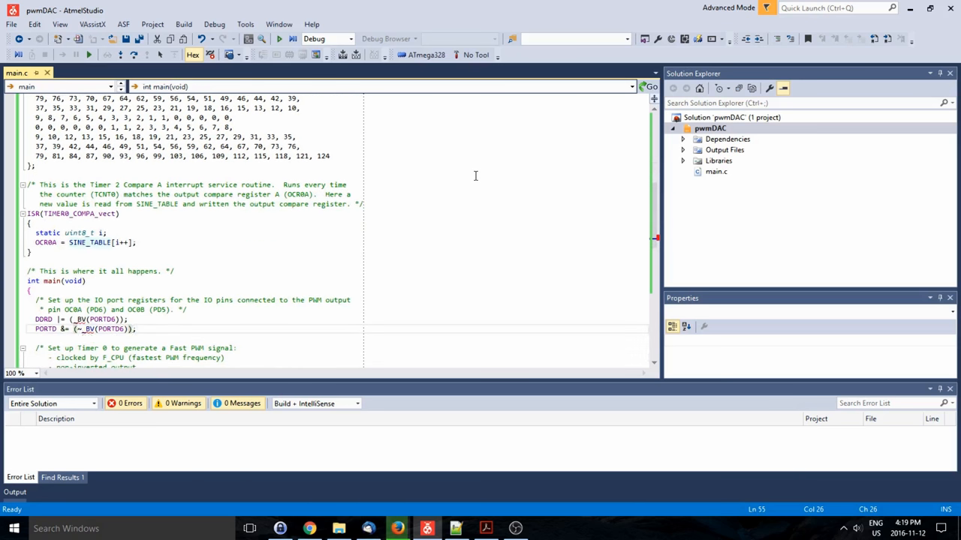
pyautogui.scroll(-3)
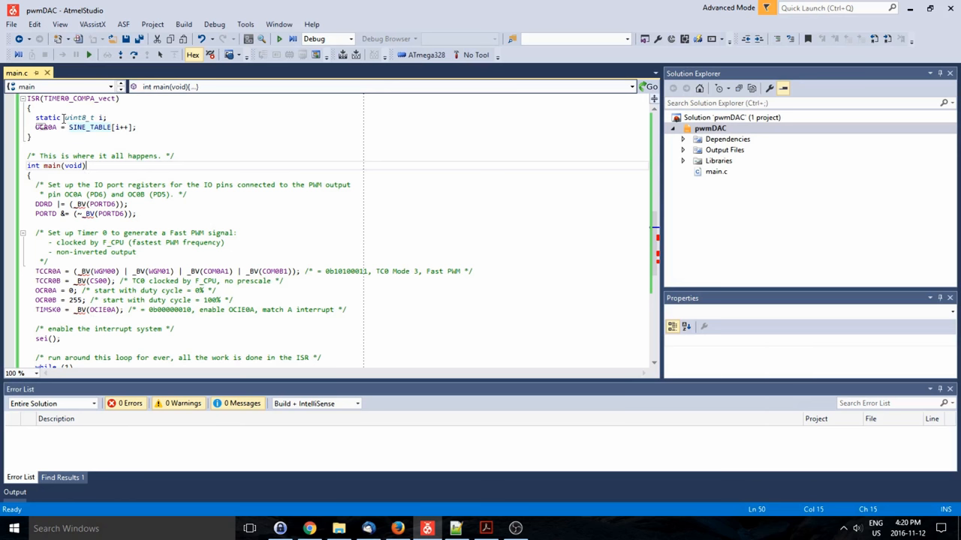
pyautogui.moveTo(44, 223)
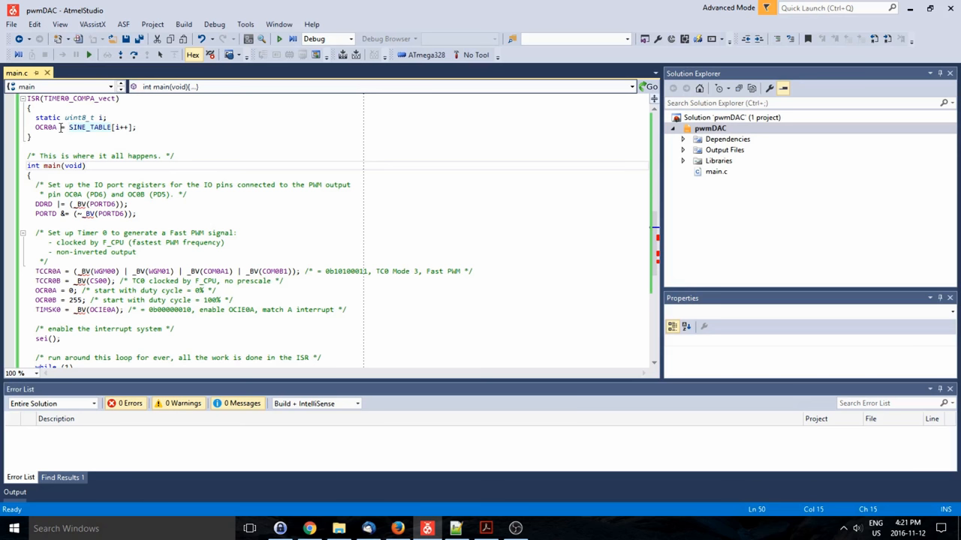
pyautogui.doubleClick(45, 138)
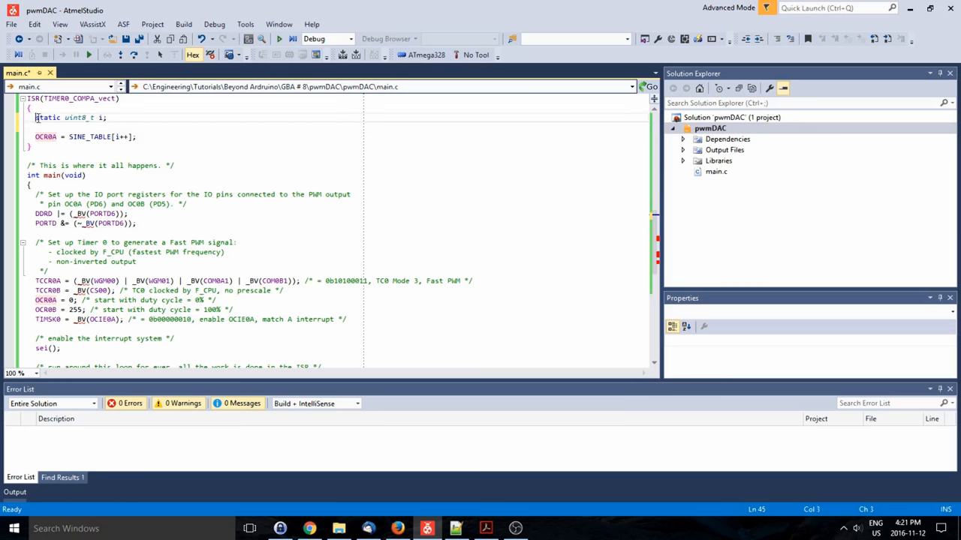
pyautogui.doubleClick(48, 123)
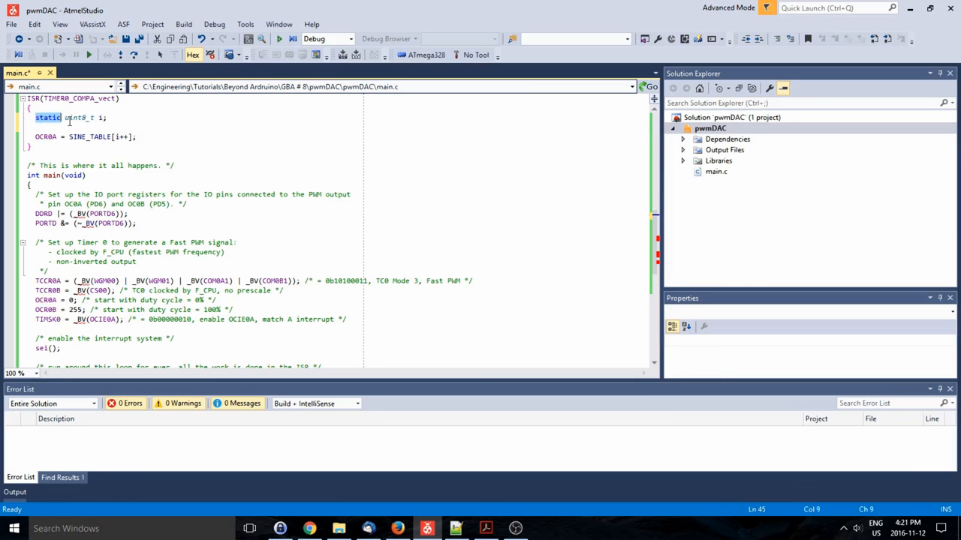
pyautogui.click(98, 117)
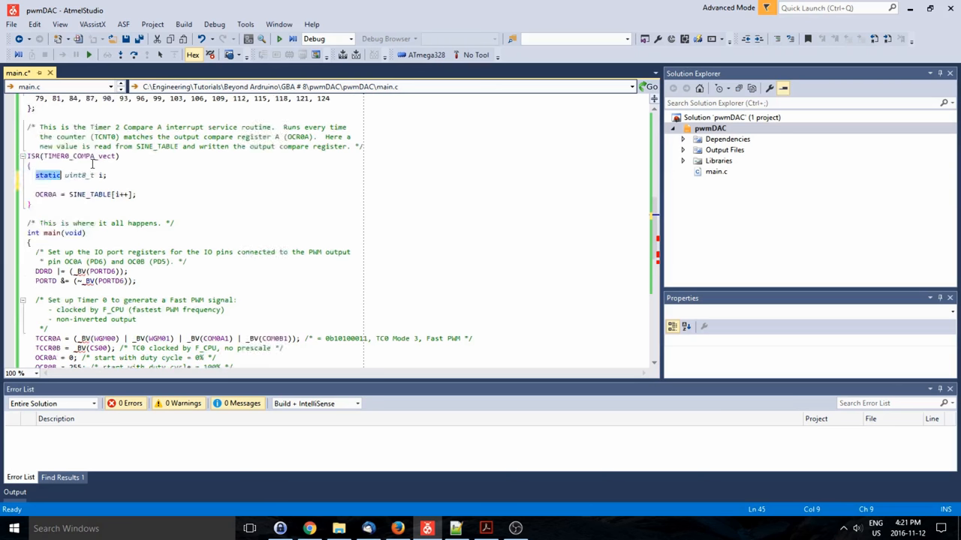
pyautogui.scroll(3)
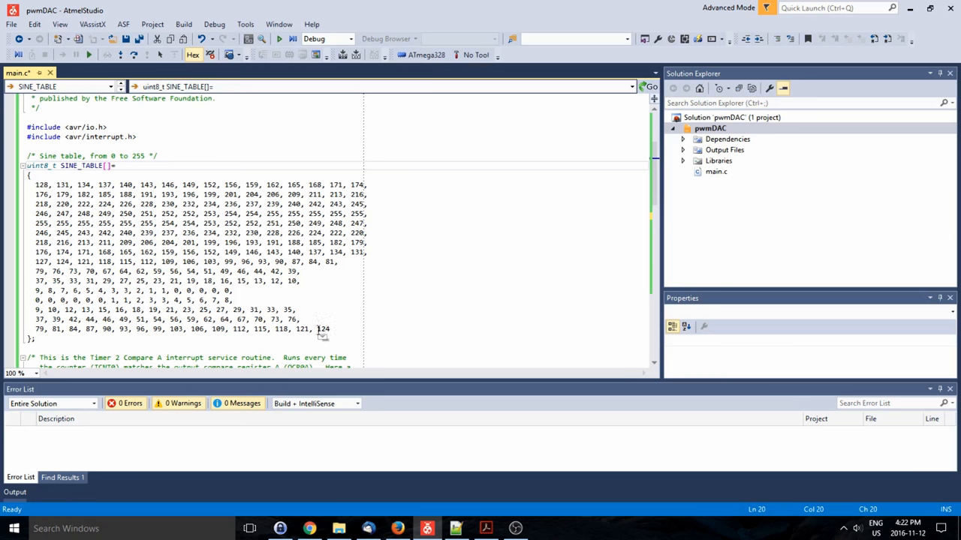
pyautogui.moveTo(232, 233)
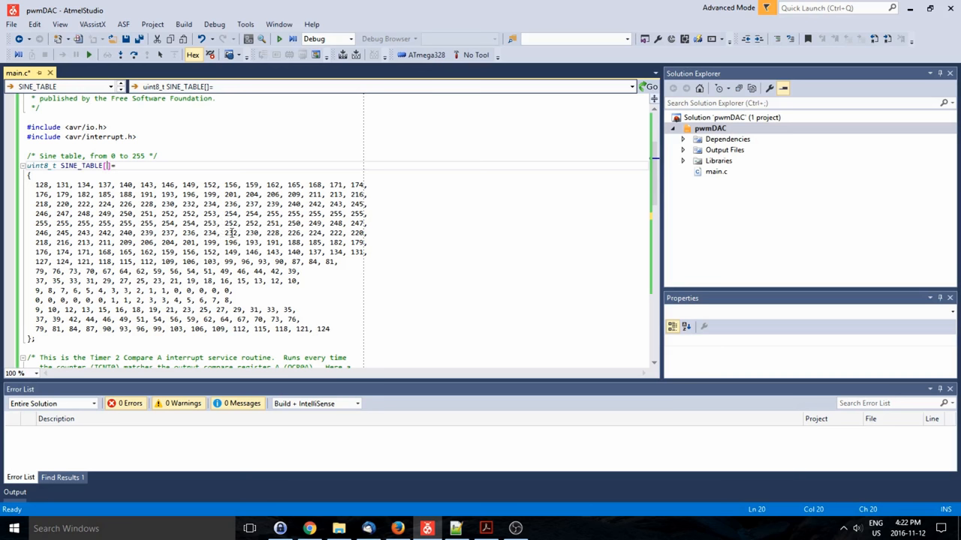
pyautogui.scroll(-3)
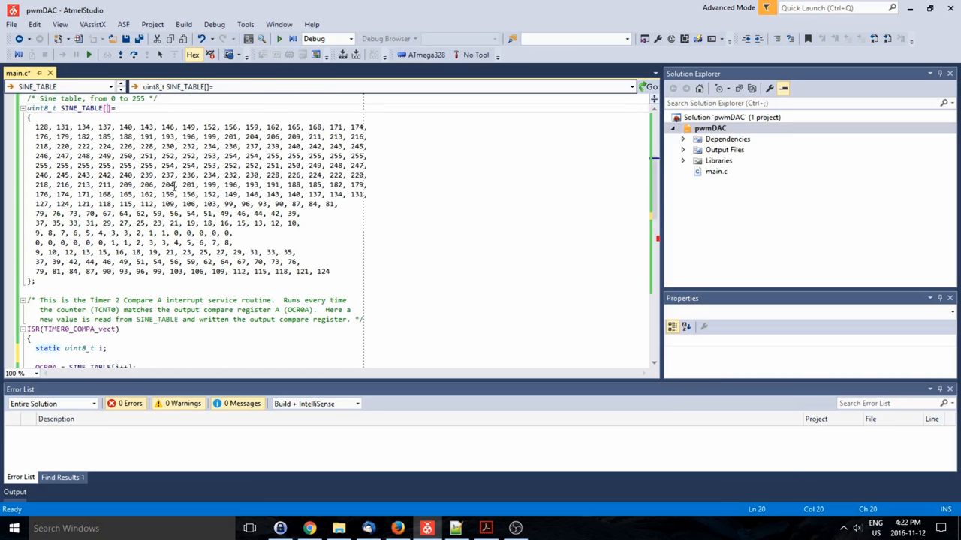
pyautogui.scroll(-3)
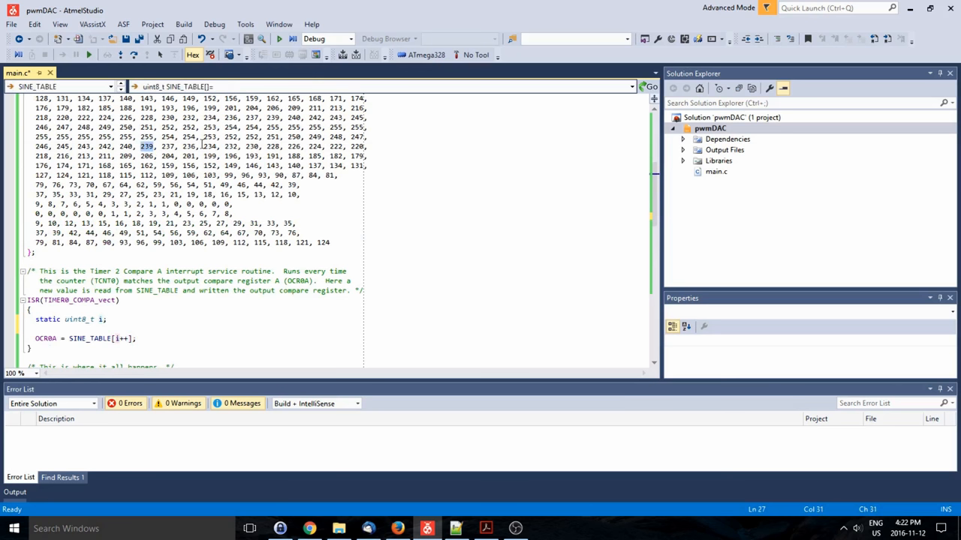
pyautogui.scroll(-3)
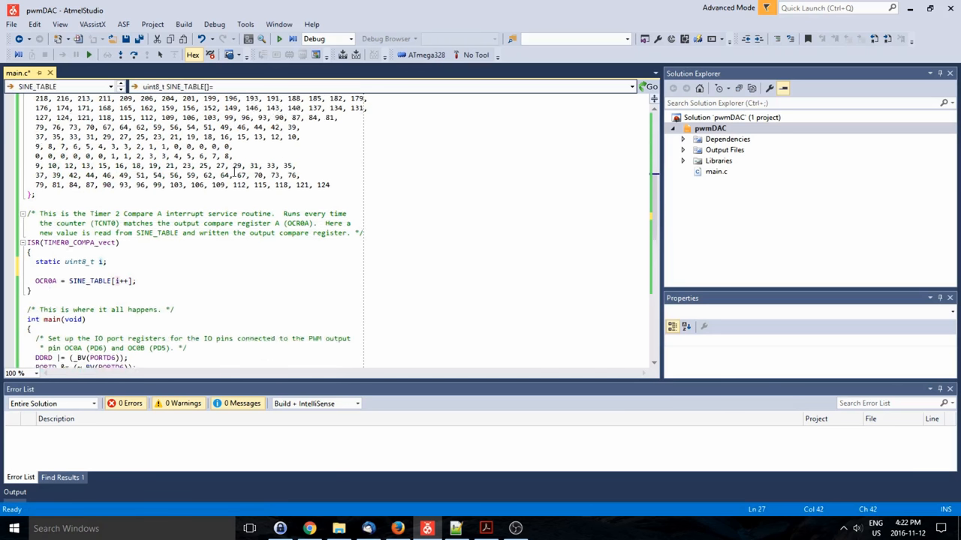
pyautogui.scroll(-3)
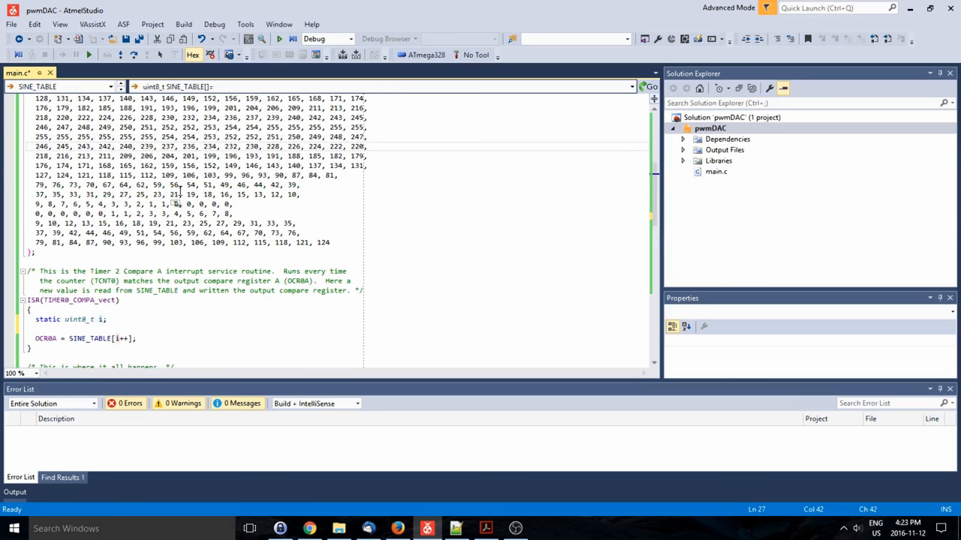
pyautogui.scroll(-3)
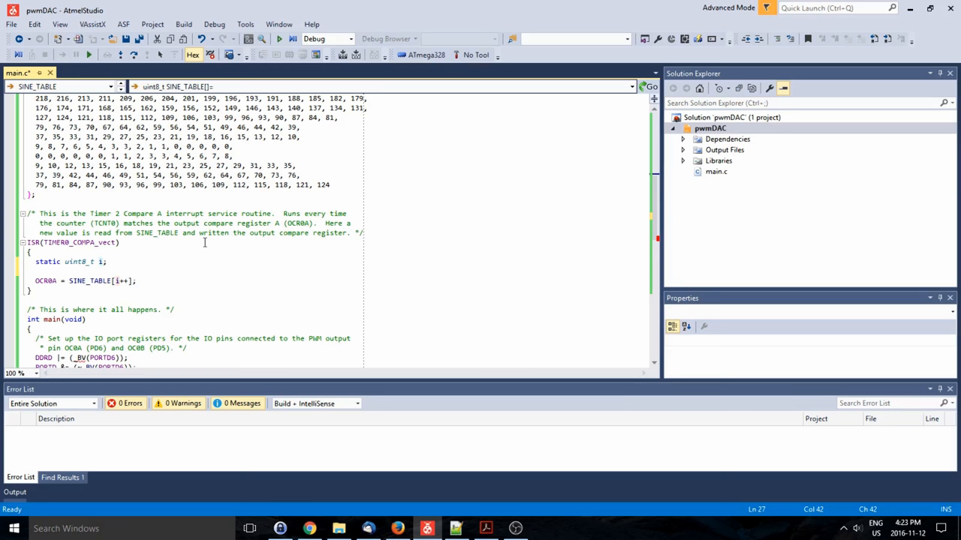
pyautogui.scroll(-3)
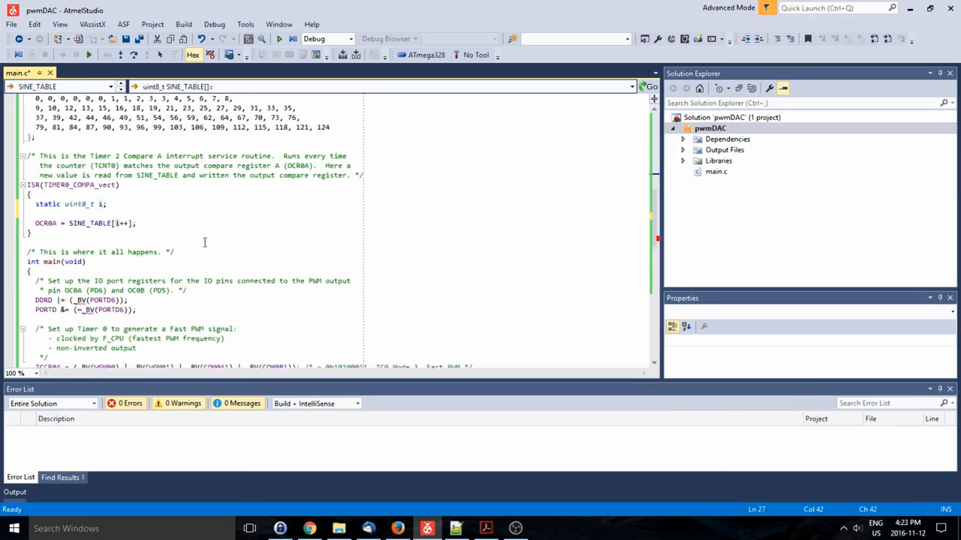
pyautogui.scroll(-3)
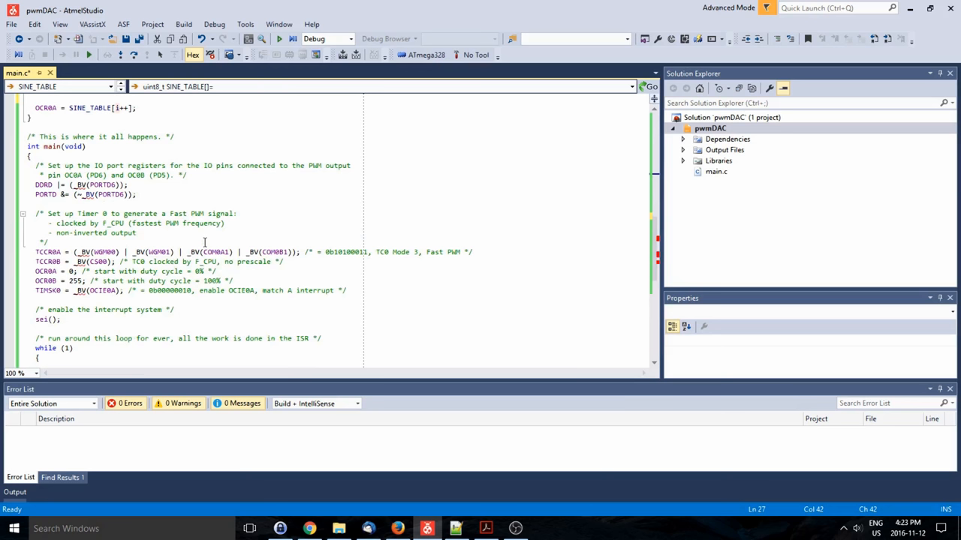
pyautogui.scroll(-3)
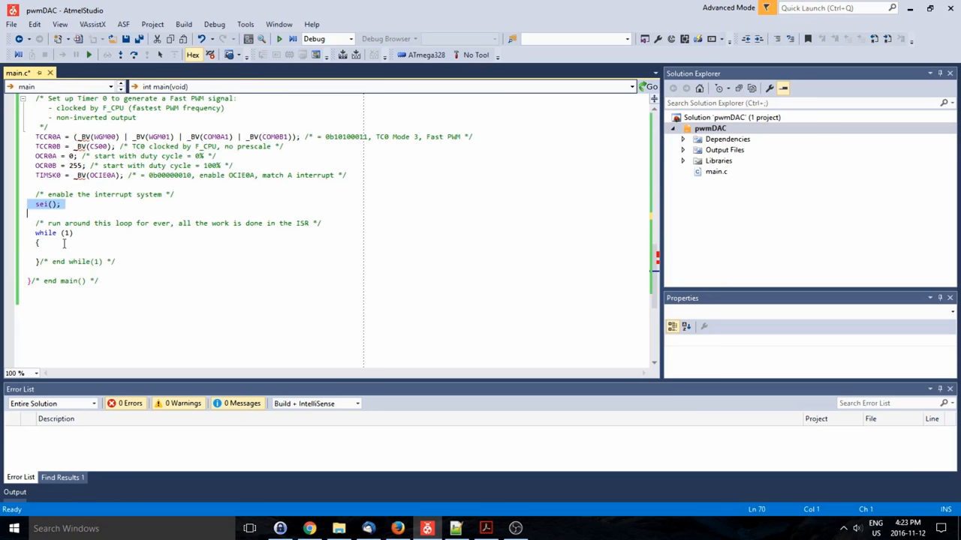
pyautogui.click(87, 252)
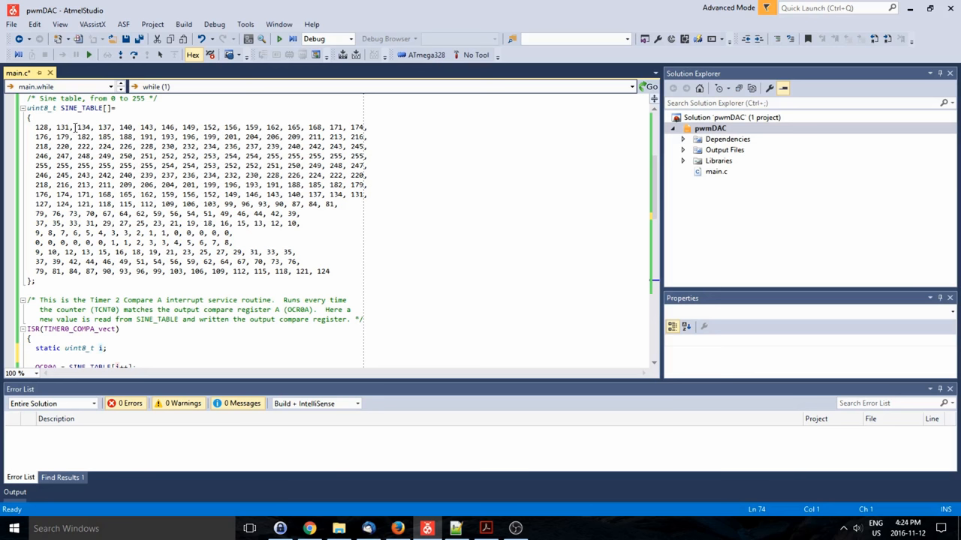
pyautogui.scroll(-3)
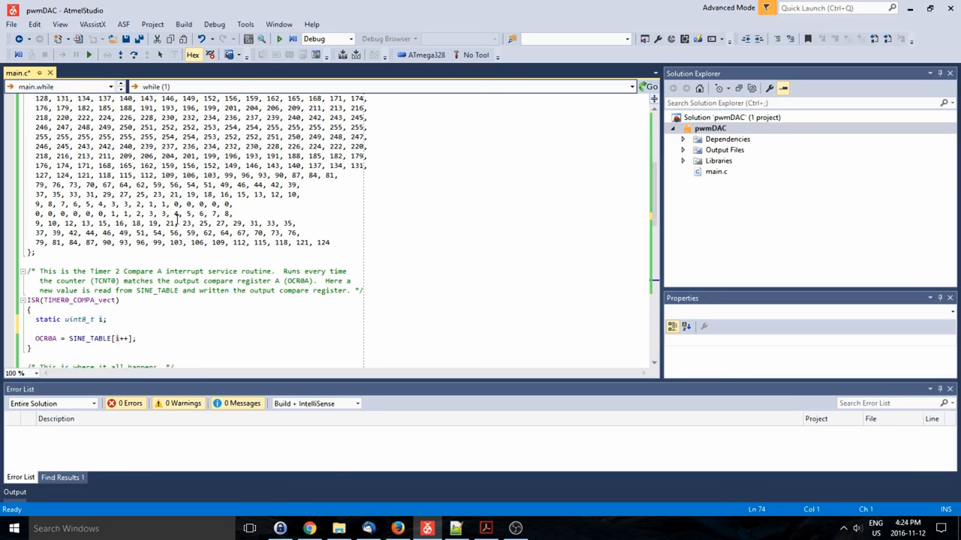
pyautogui.scroll(-3)
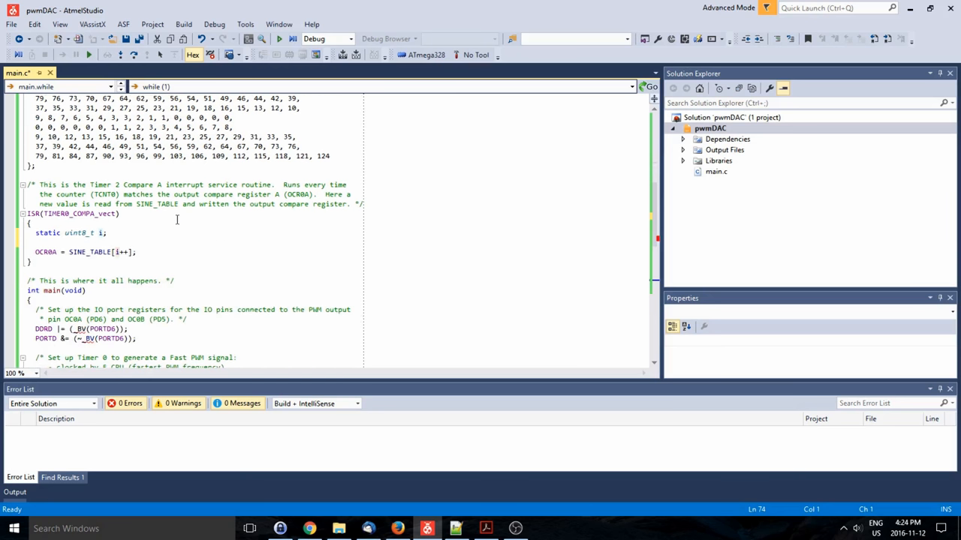